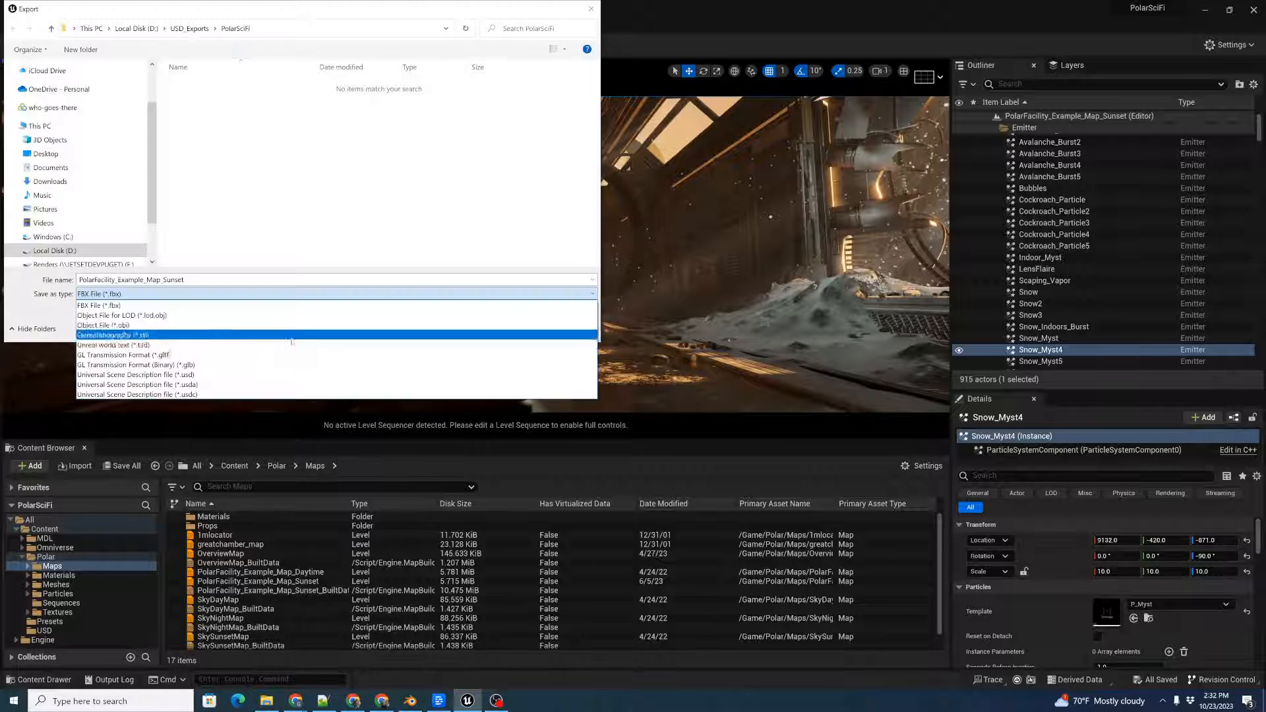
Save the level export as a Universal Scene Description (*.usd) file in the PolarSciFi folder
click(136, 374)
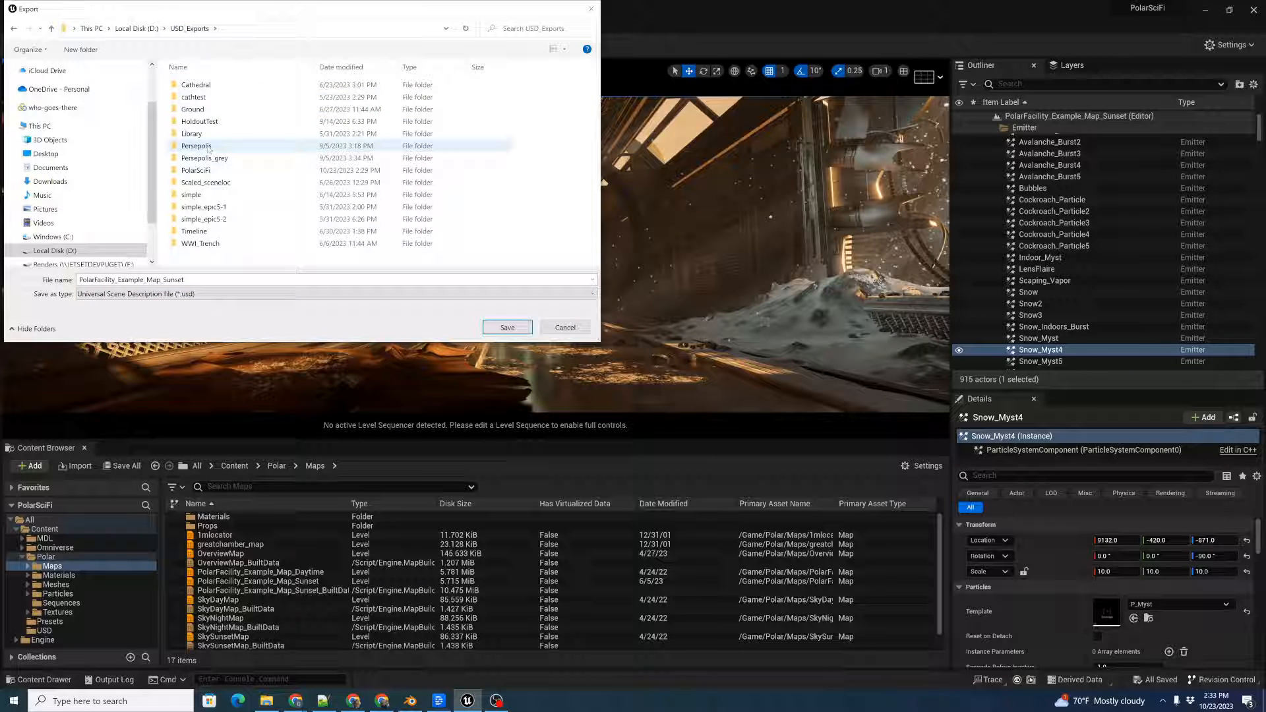
double_click(195, 170)
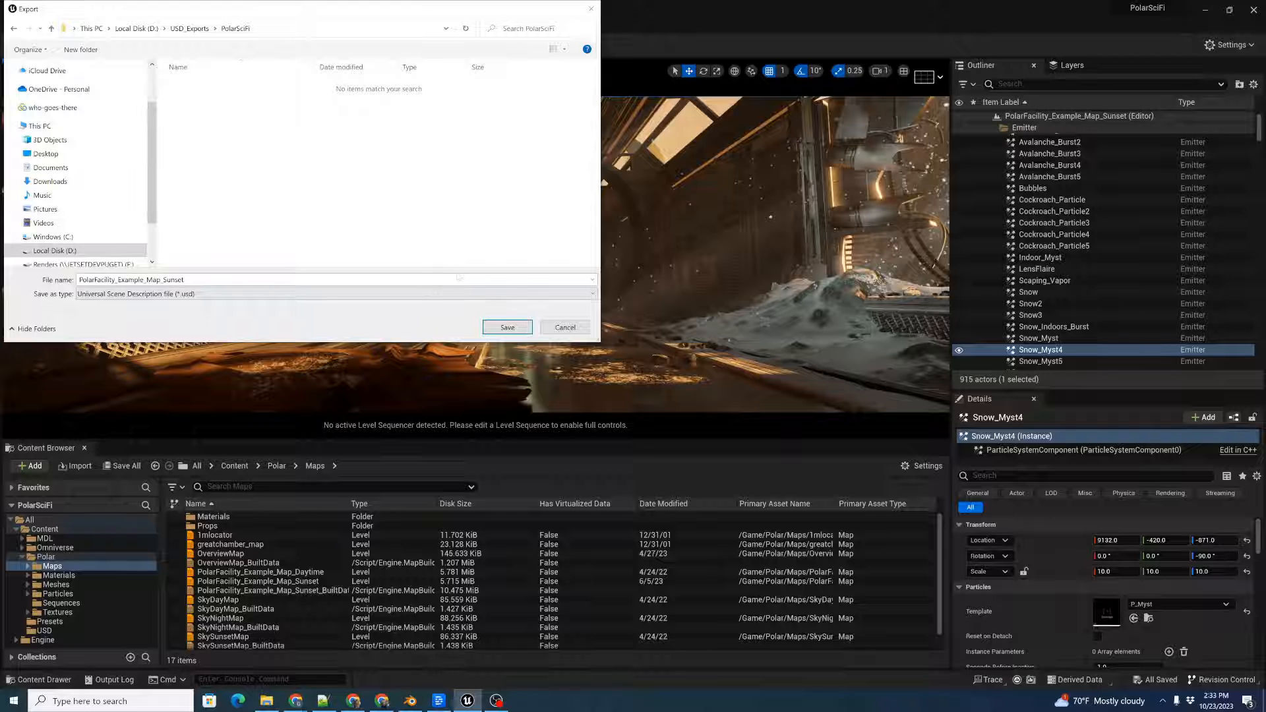
click(507, 327)
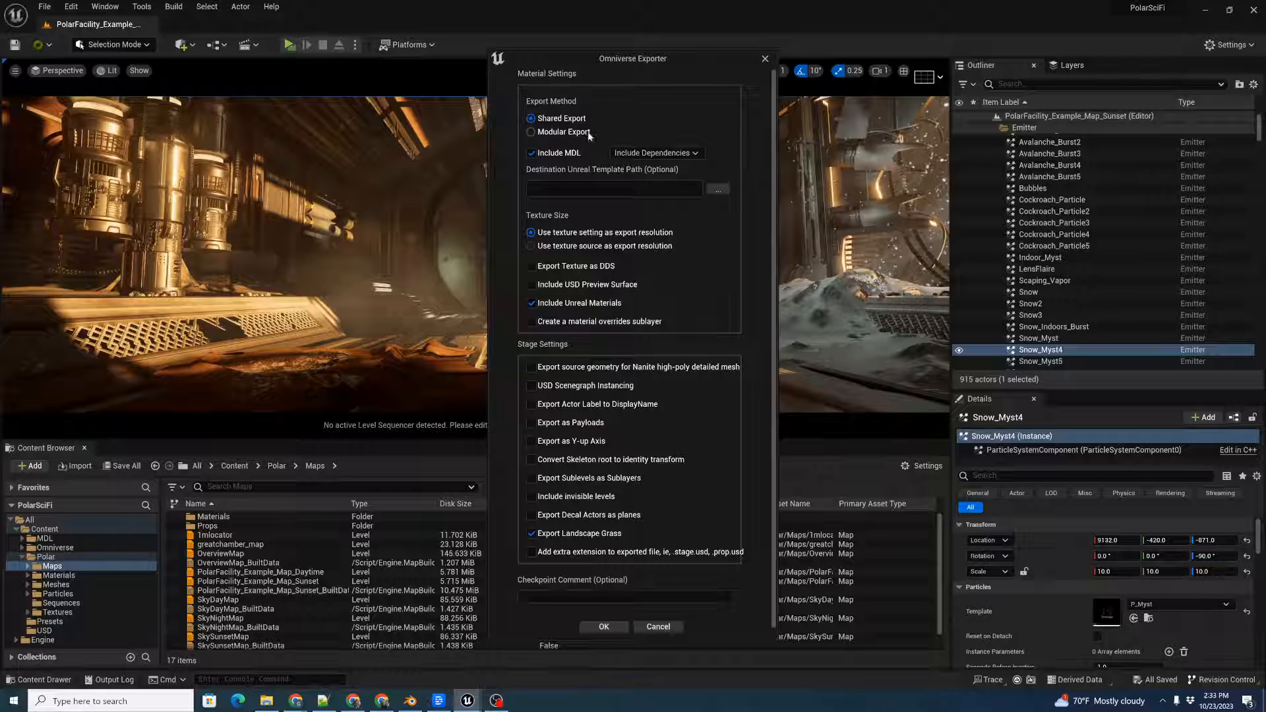
Run Modular Export with USD Preview Surface, no Unreal Materials, and source-resolution textures
click(530, 131)
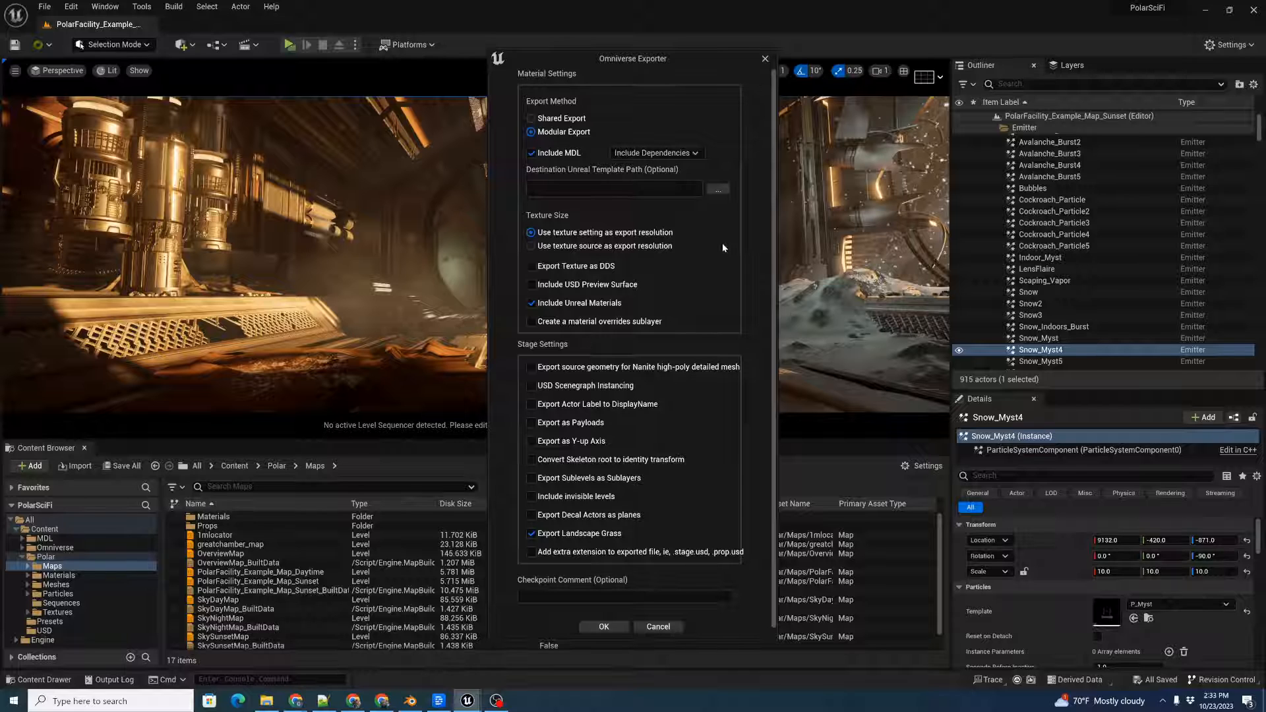
click(531, 284)
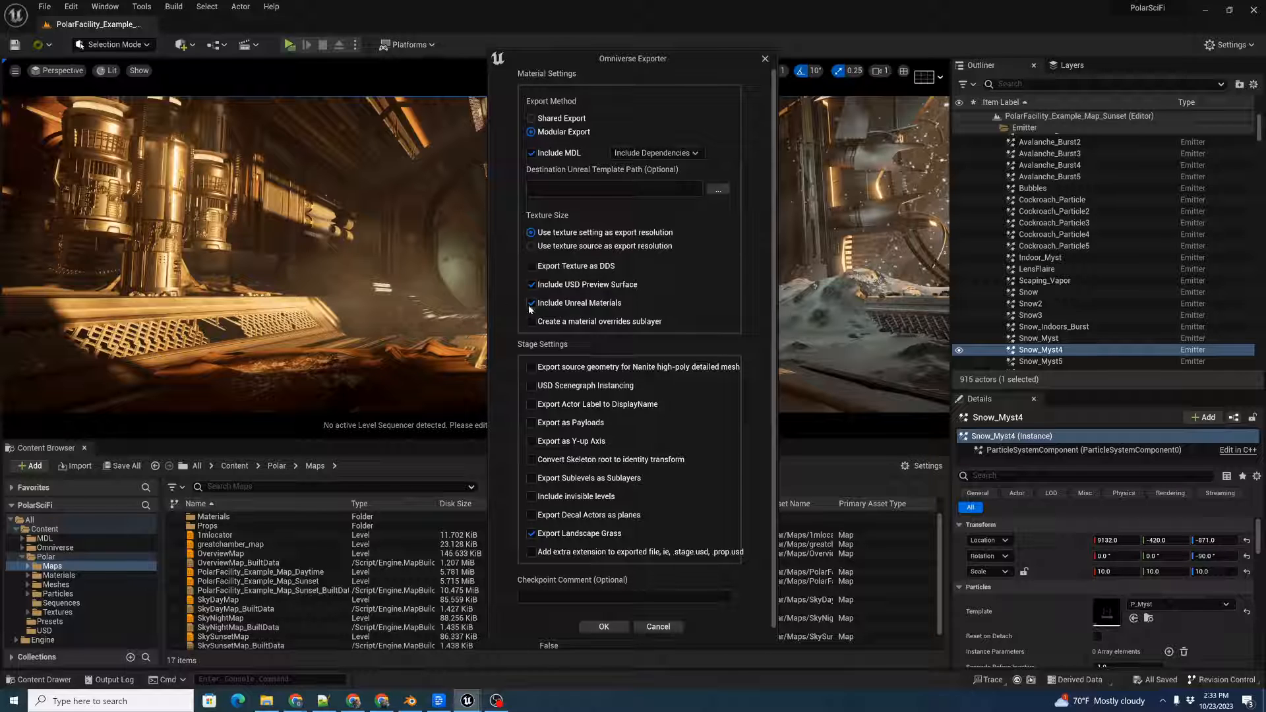
click(532, 302)
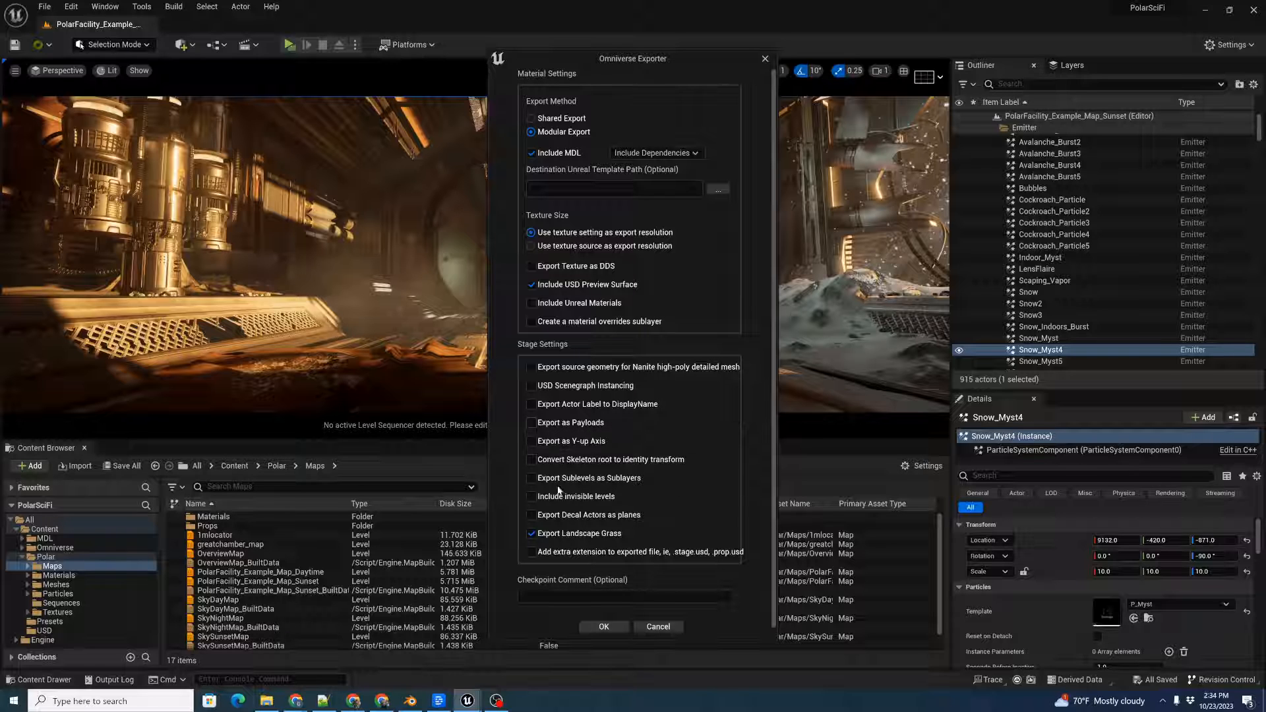
click(530, 245)
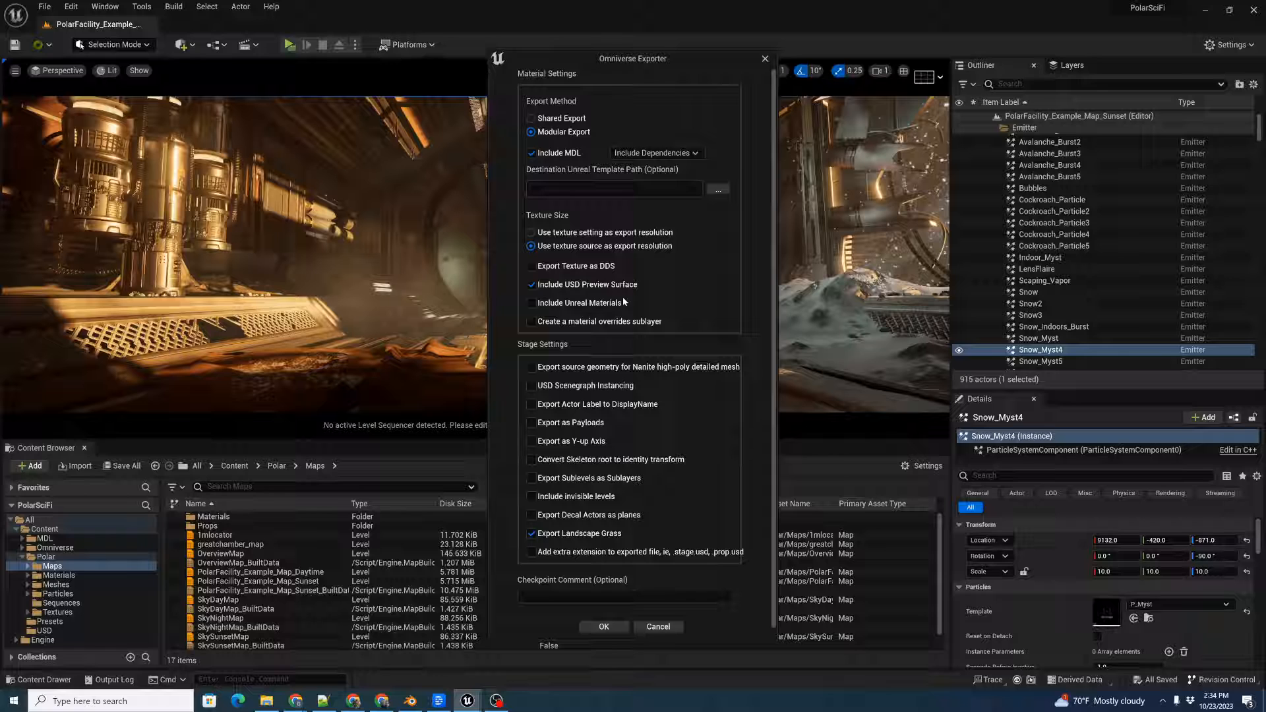
click(530, 303)
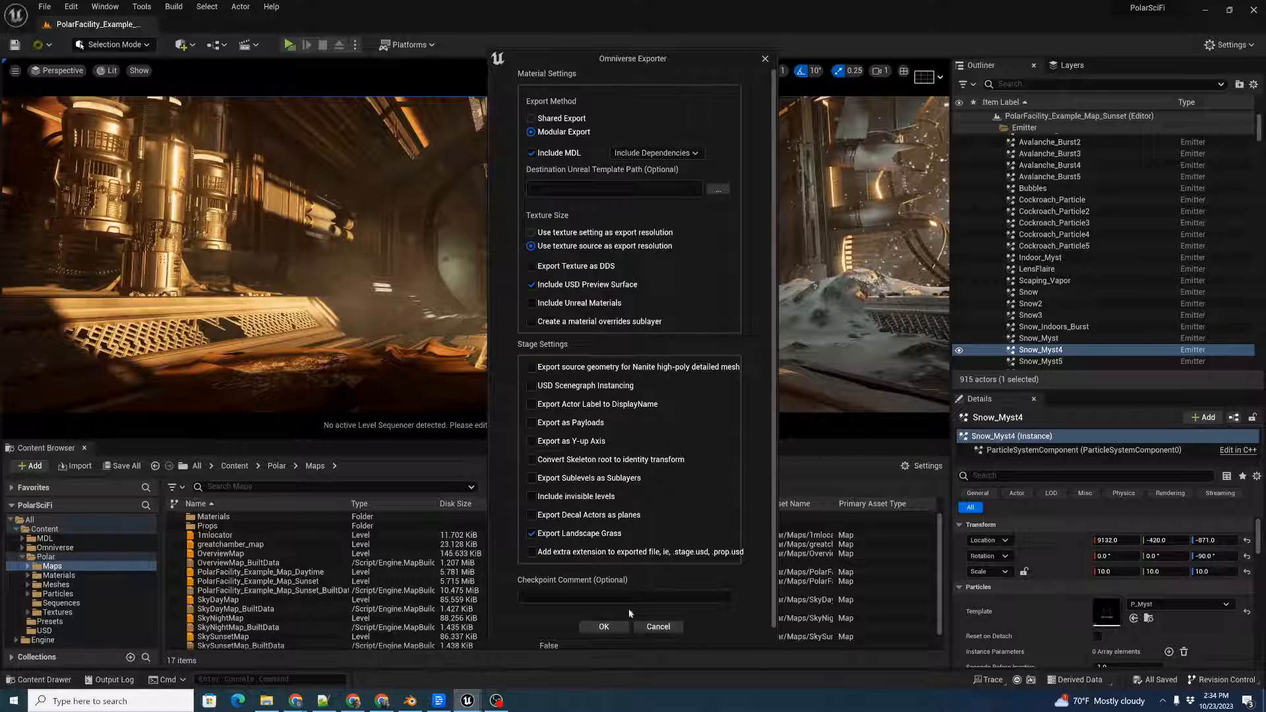
click(603, 627)
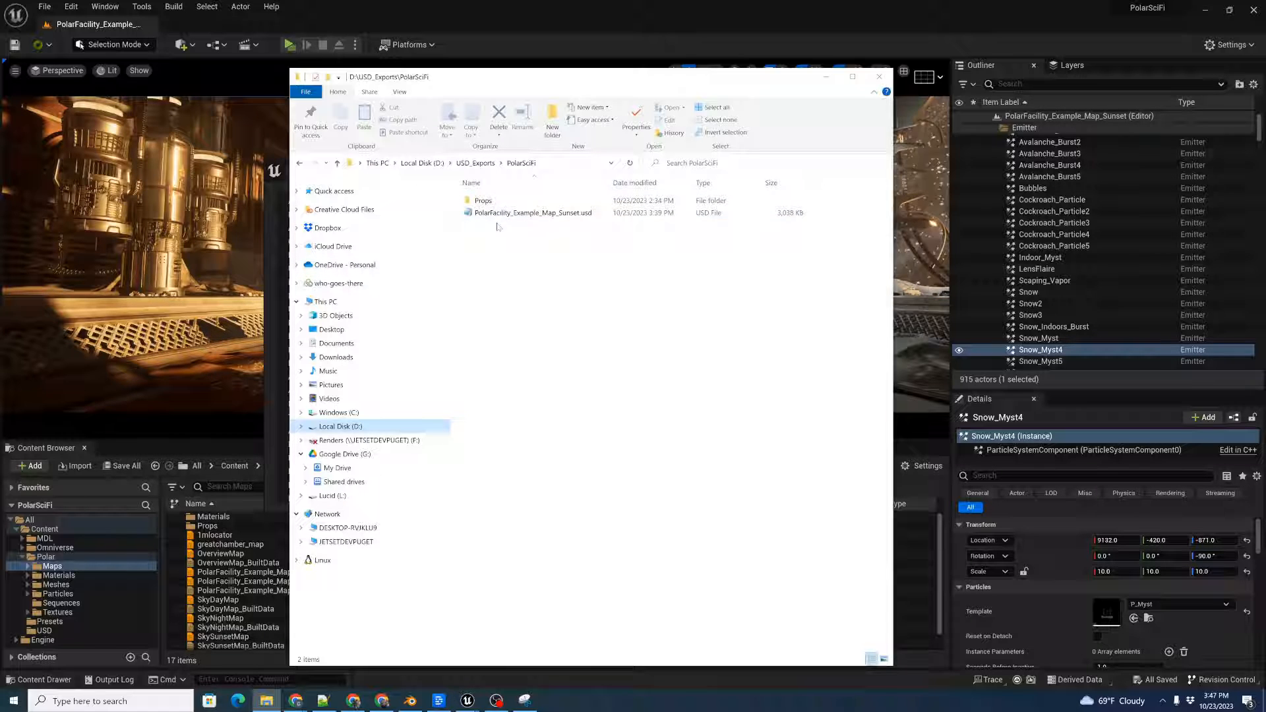
Browse Props > SM_Floor_Transition_01 and inspect its exported MDL material files
click(483, 200)
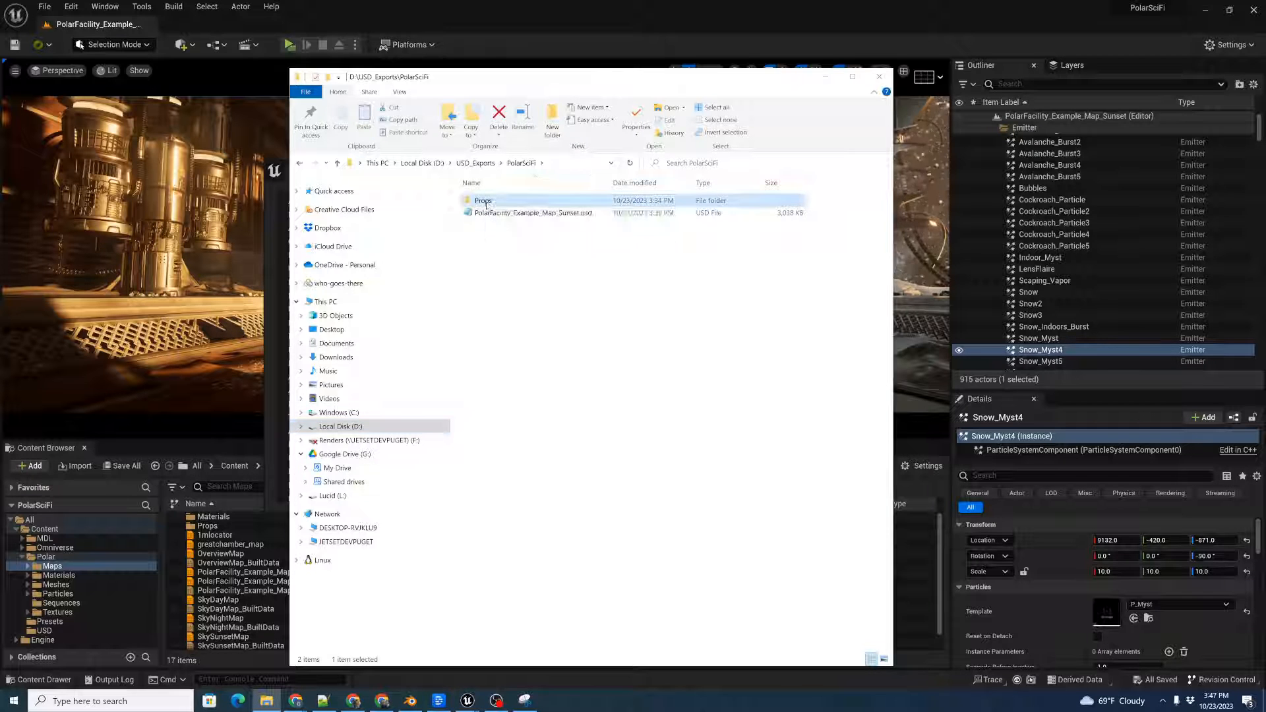
double_click(482, 201)
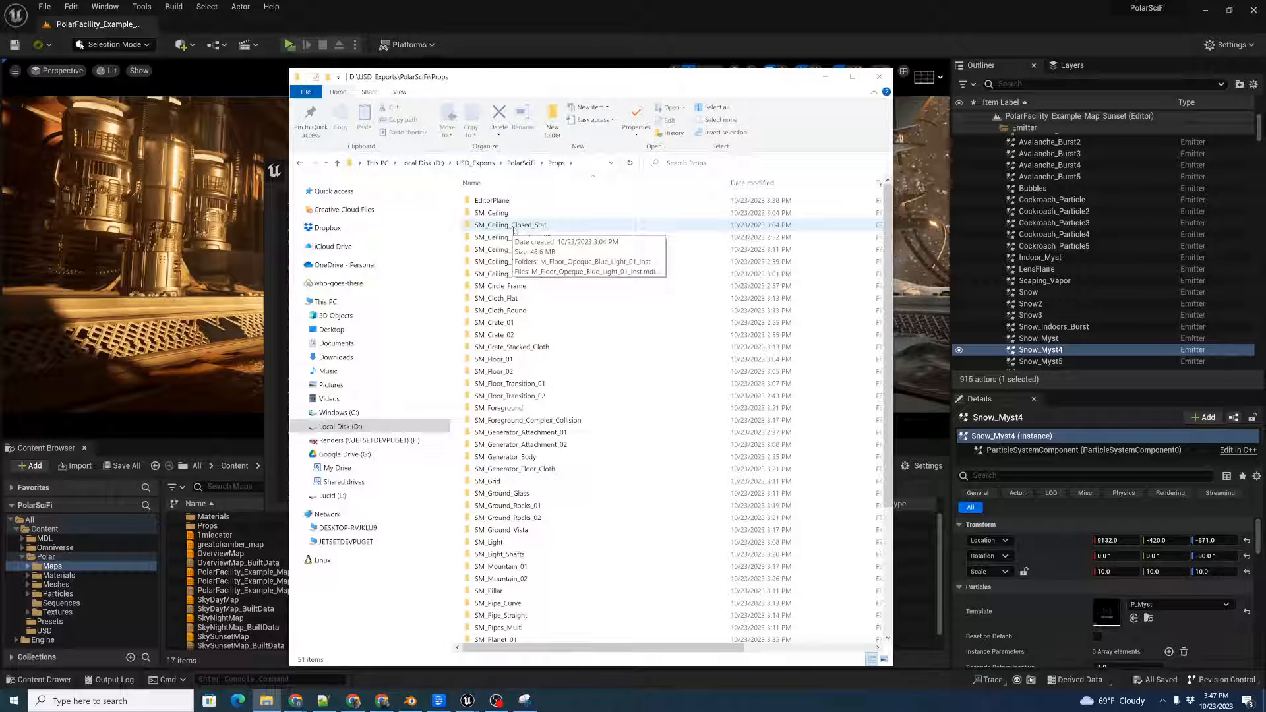
double_click(511, 382)
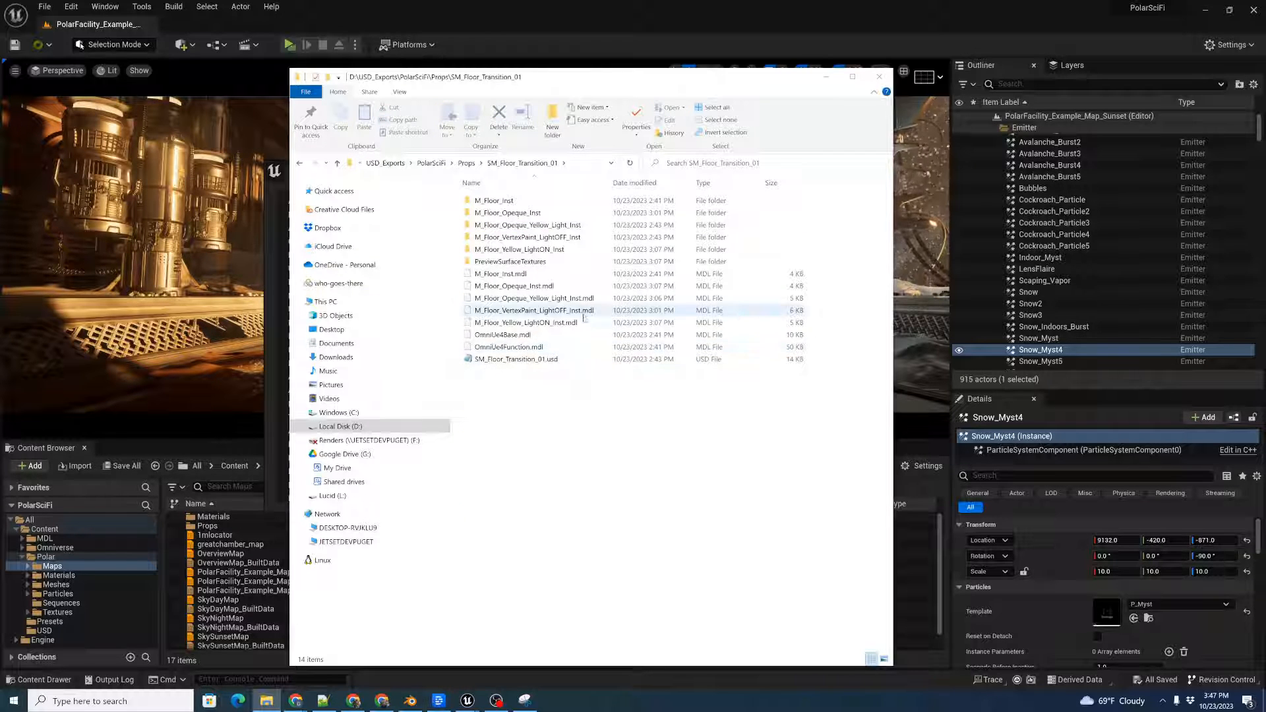
click(513, 285)
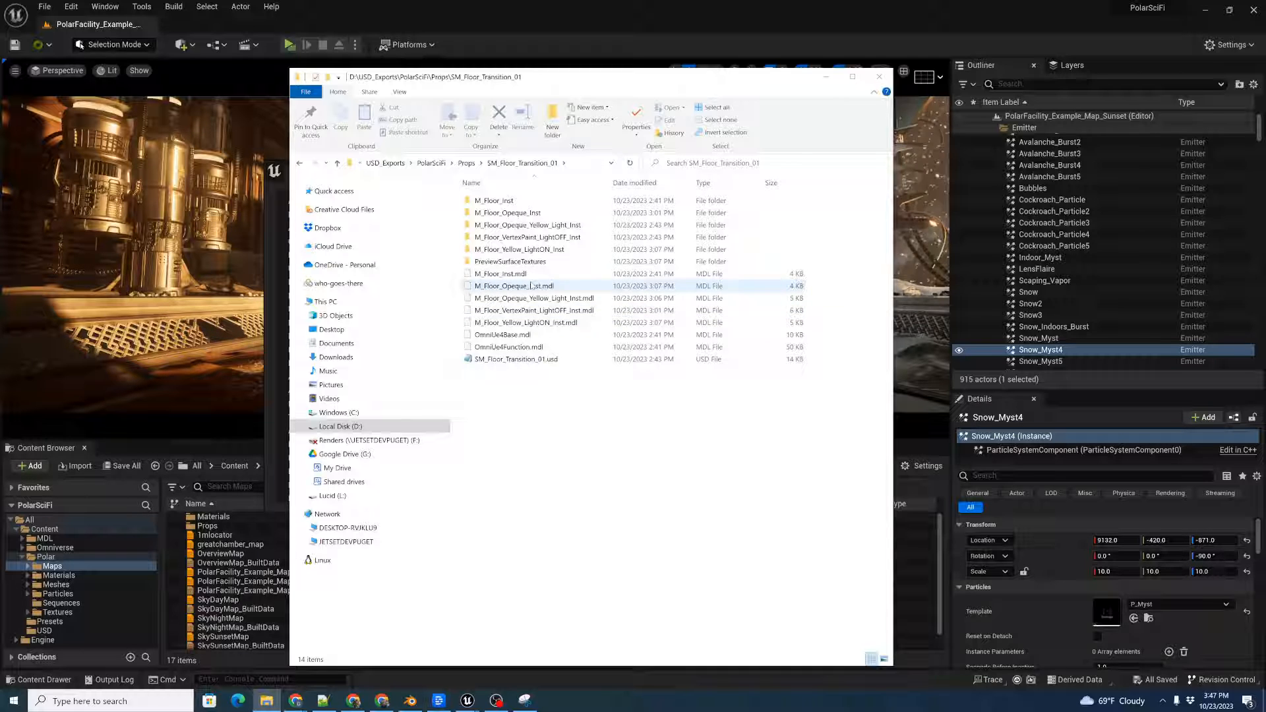
click(517, 358)
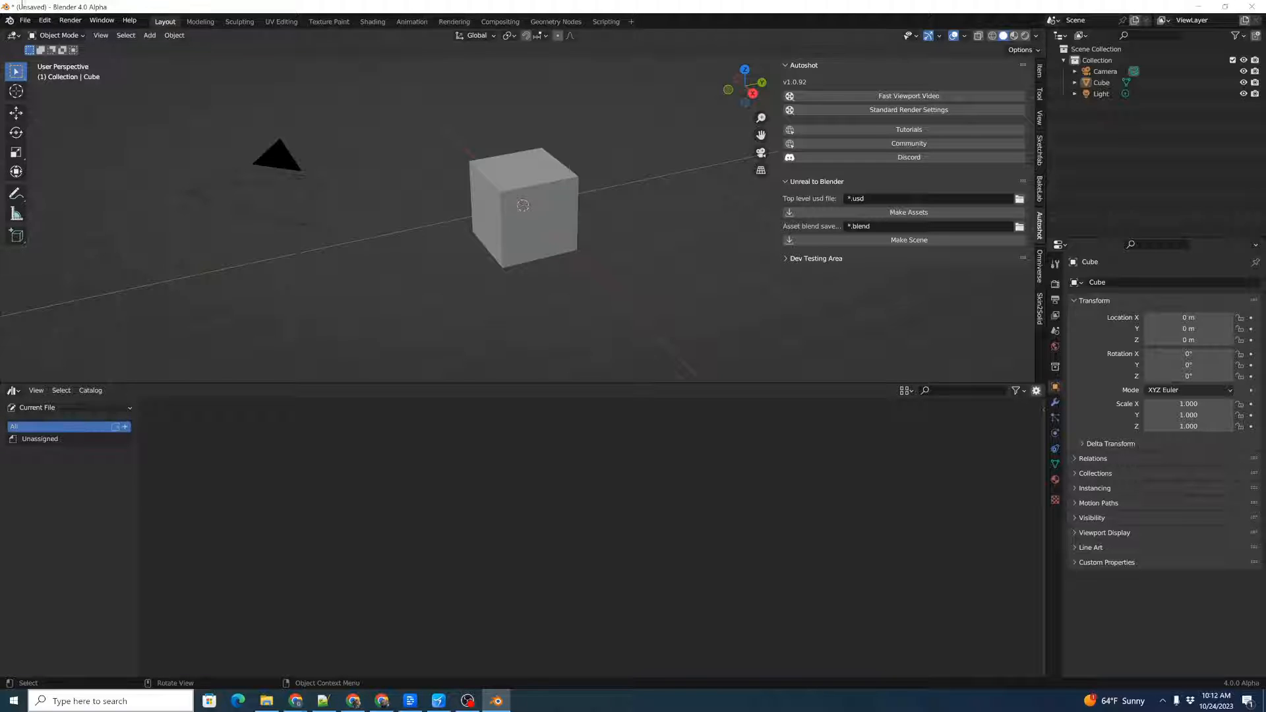
click(101, 19)
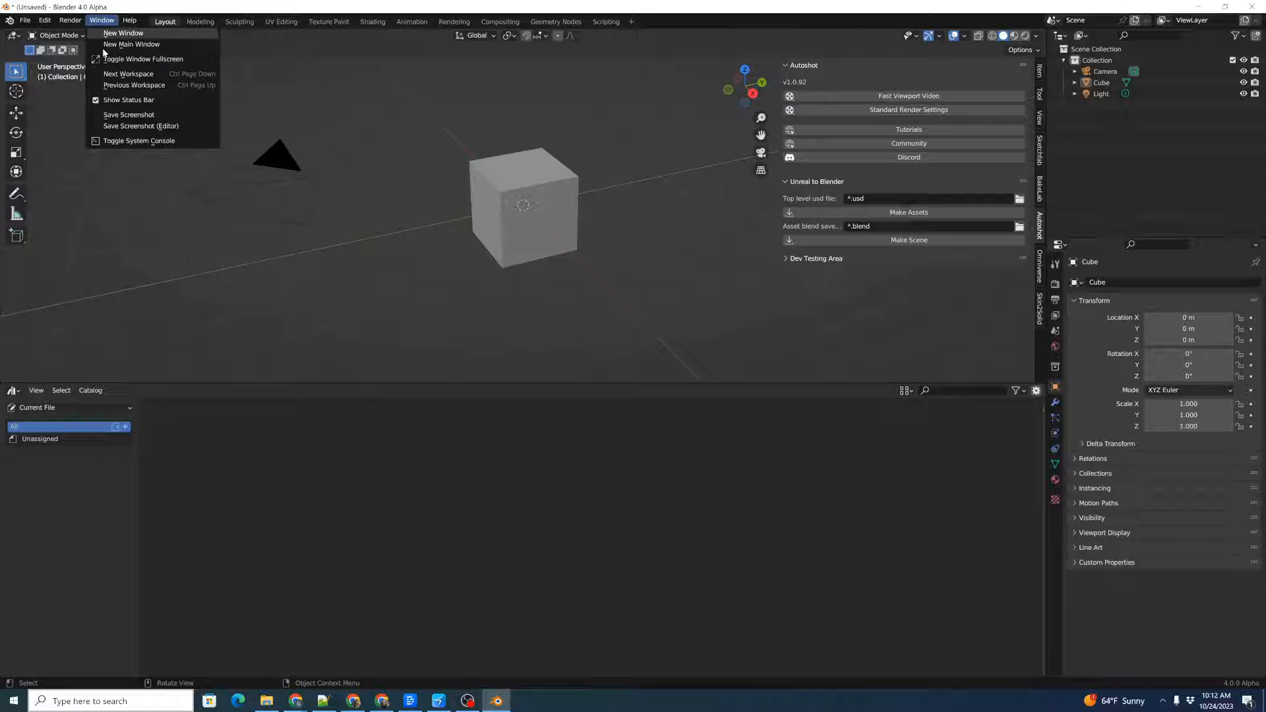
click(138, 140)
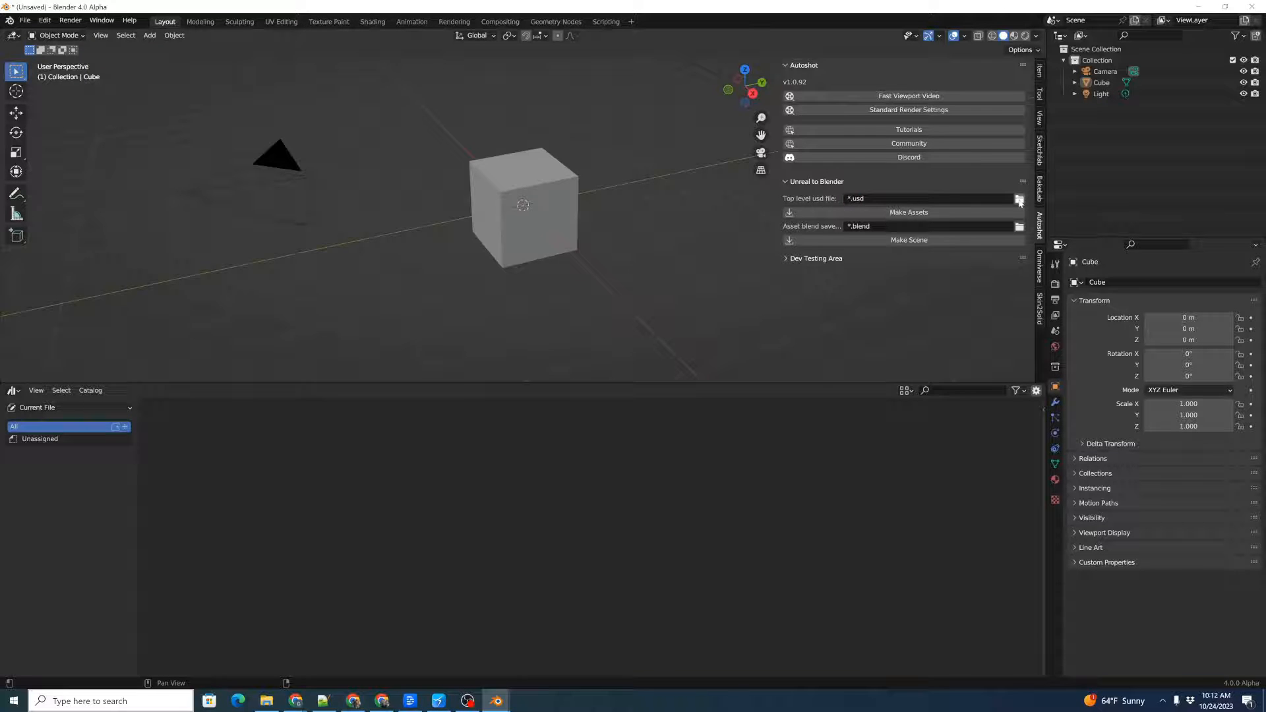
Set Top level usd file to PolarFacility_Example_Map_Sunset.usd from the PolarSciFi folder
click(1018, 198)
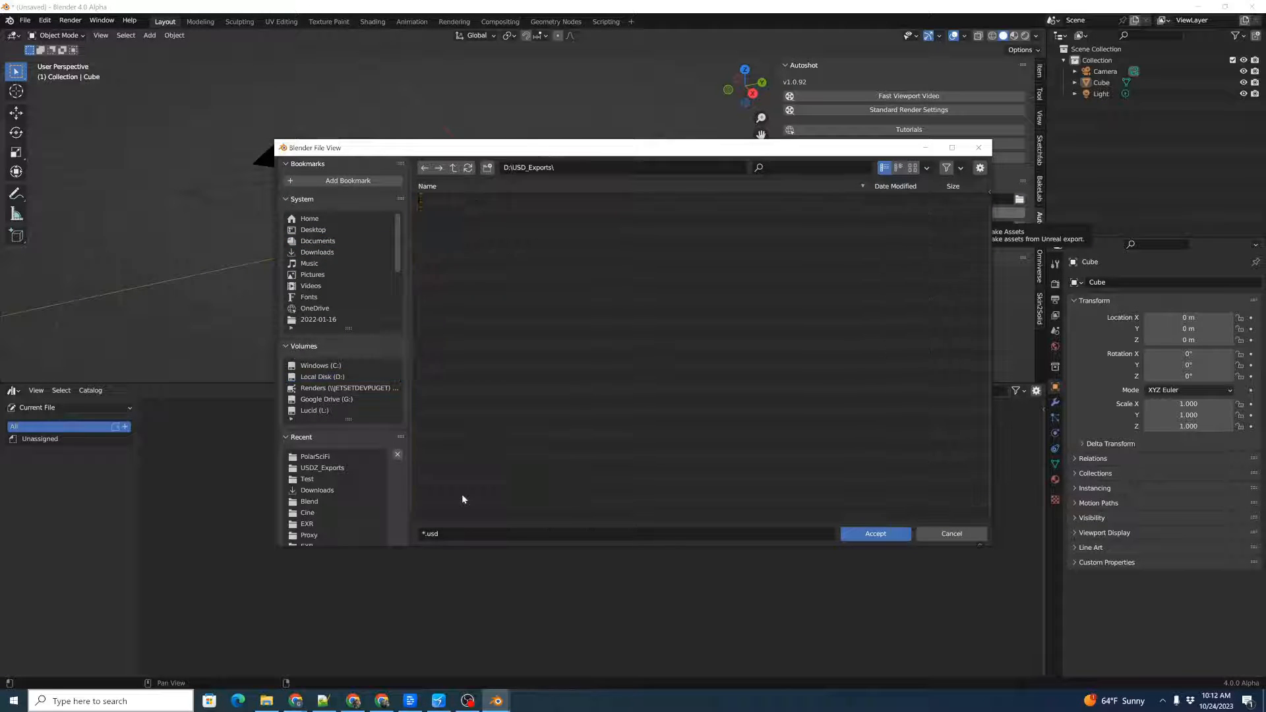
click(314, 467)
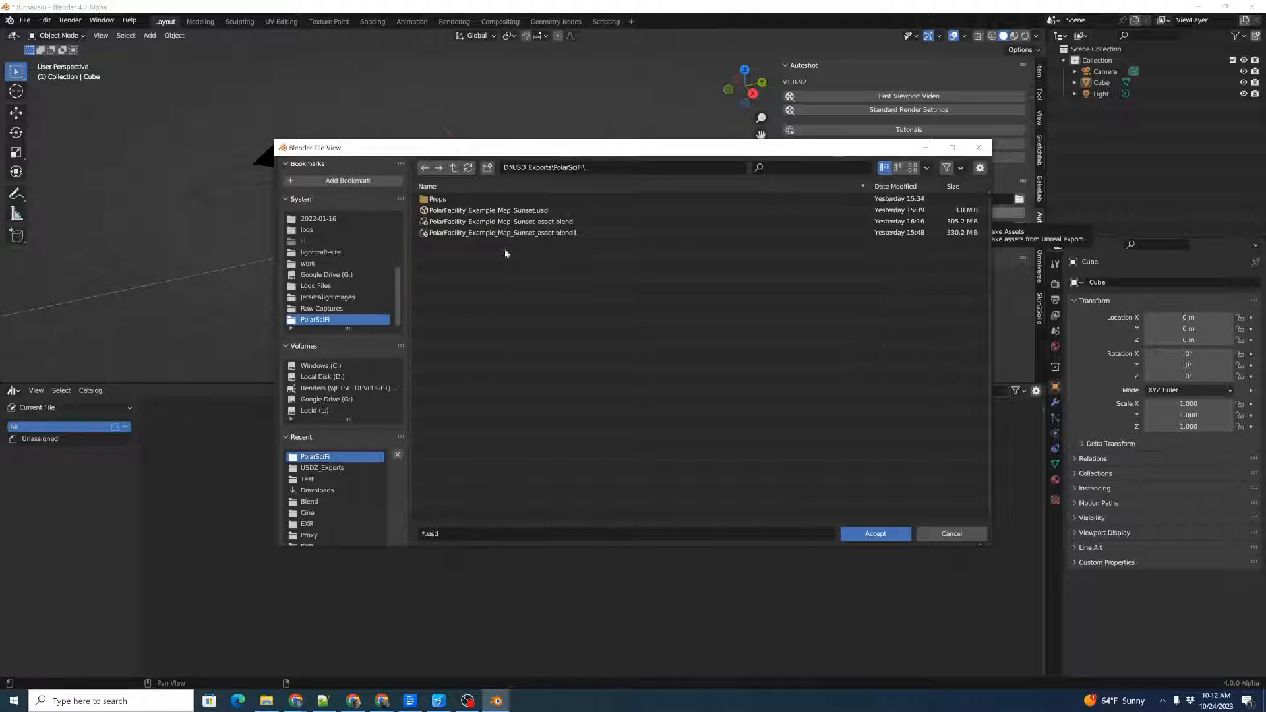
click(488, 210)
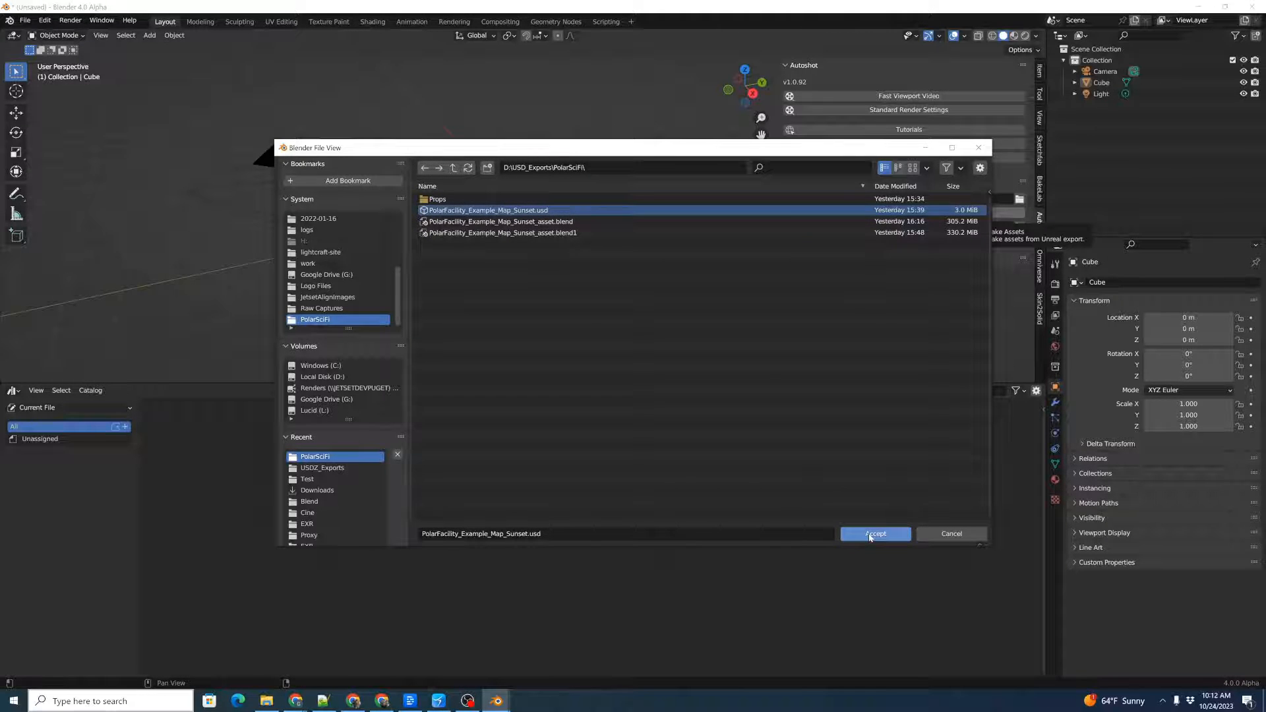
click(874, 533)
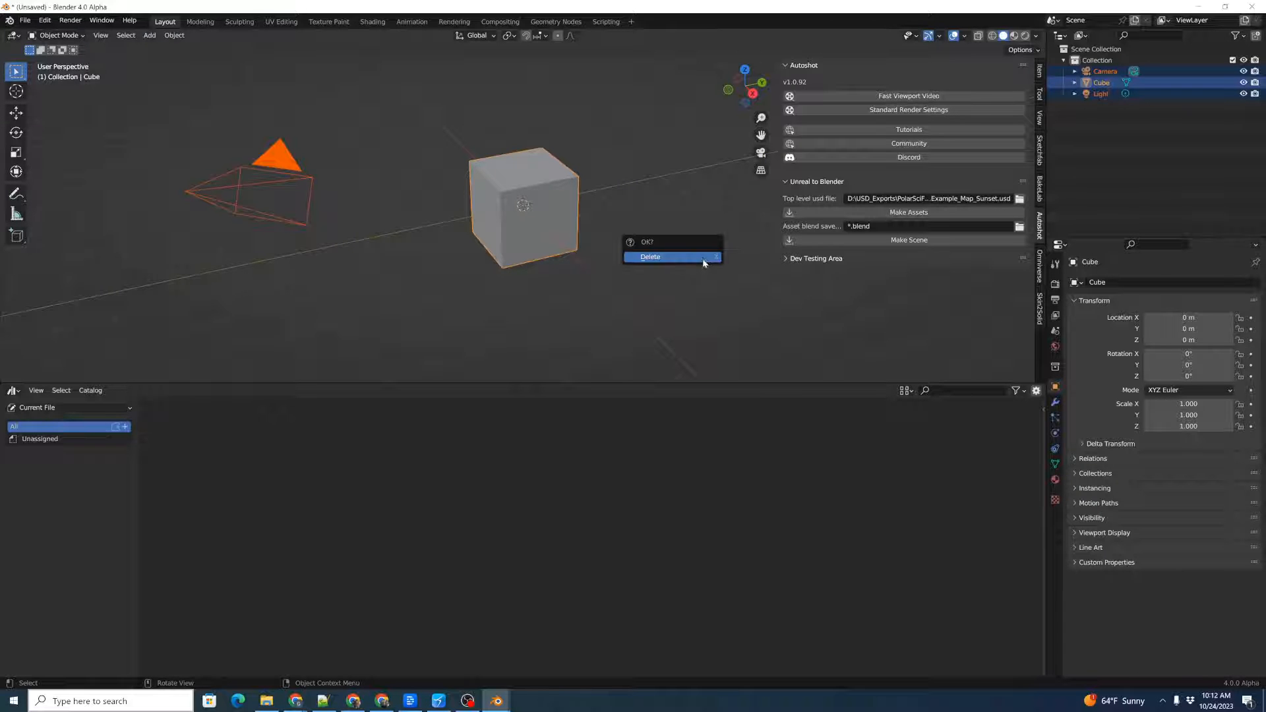
Delete the default camera, cube and light
click(650, 256)
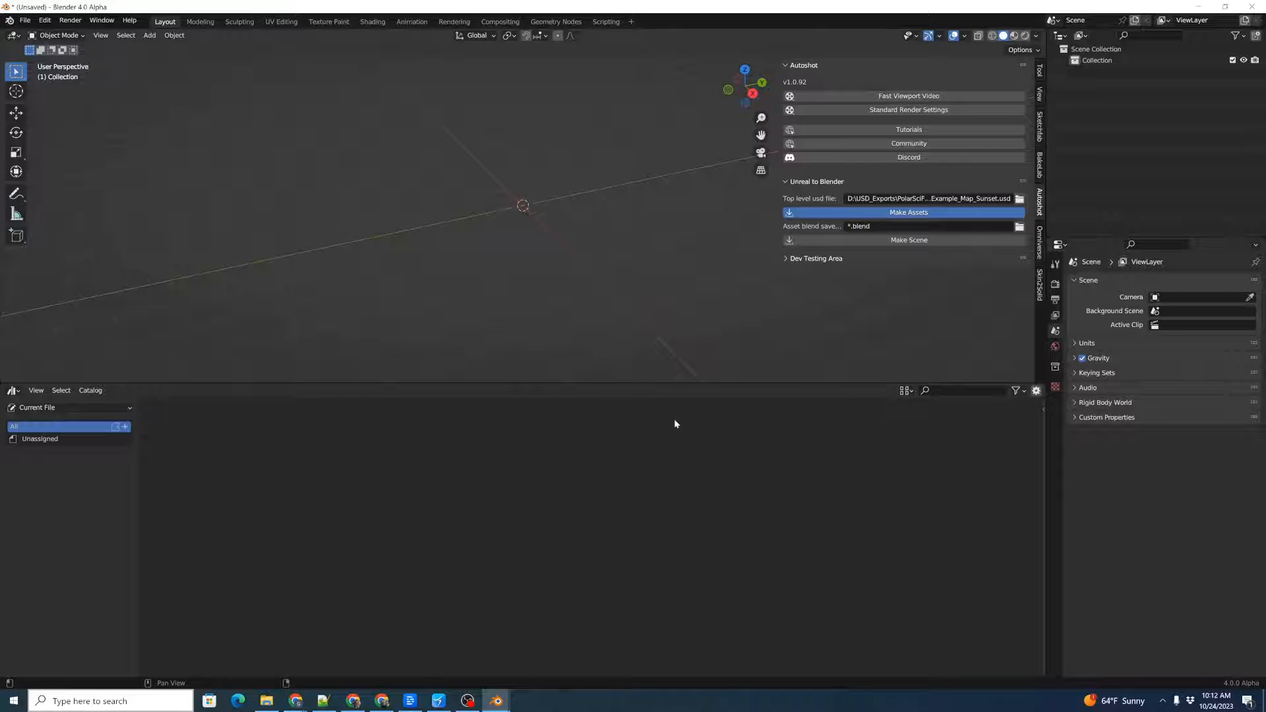
Generate the asset library from the exported USD with Make Assets
click(907, 212)
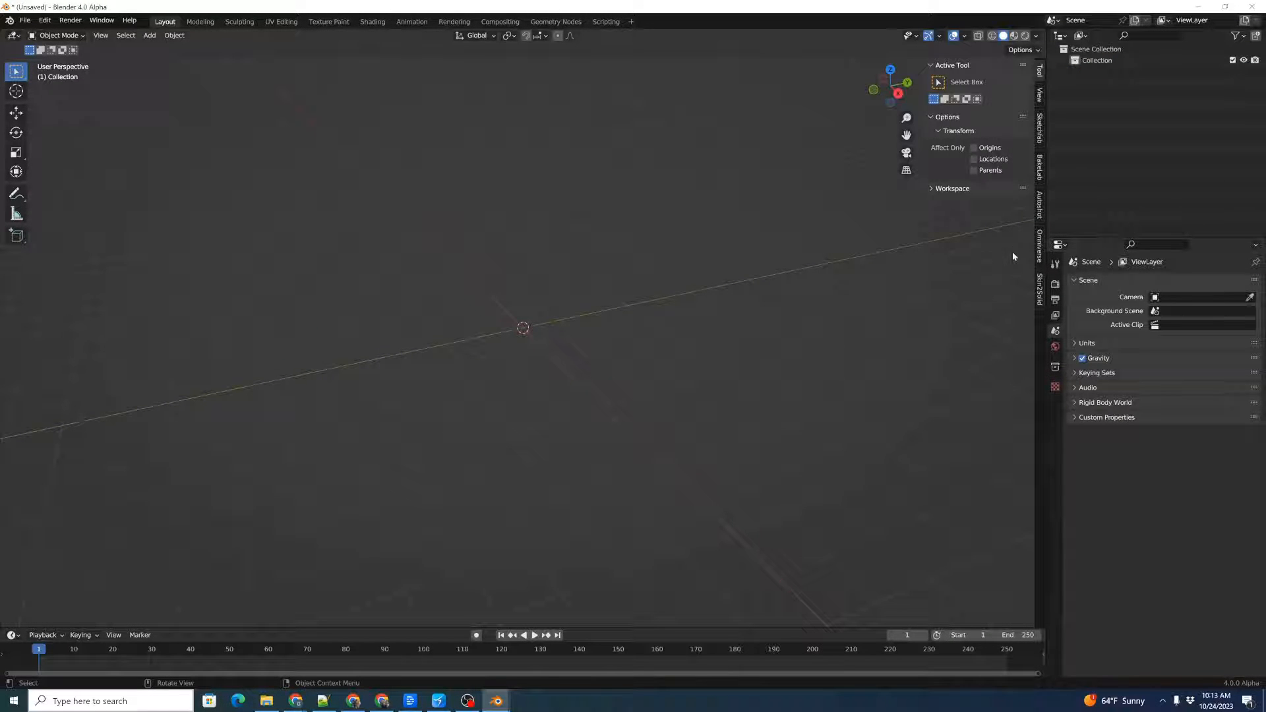
Set the asset blend path under D:\USD_Exports\PolarSciFi and the level USD, then Make Scene
click(1040, 199)
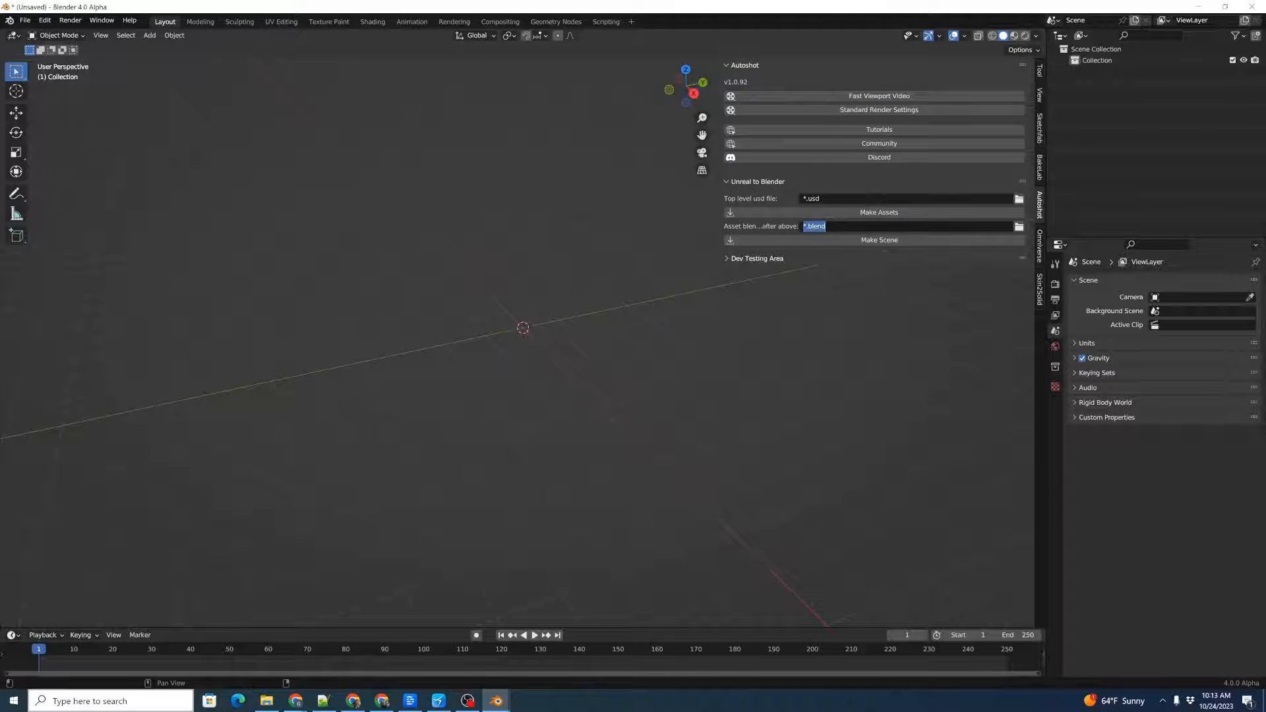
text(D:\USD_Exports\PolarSciFi\PolarFacility_Example_Map_Sunset_ass...)
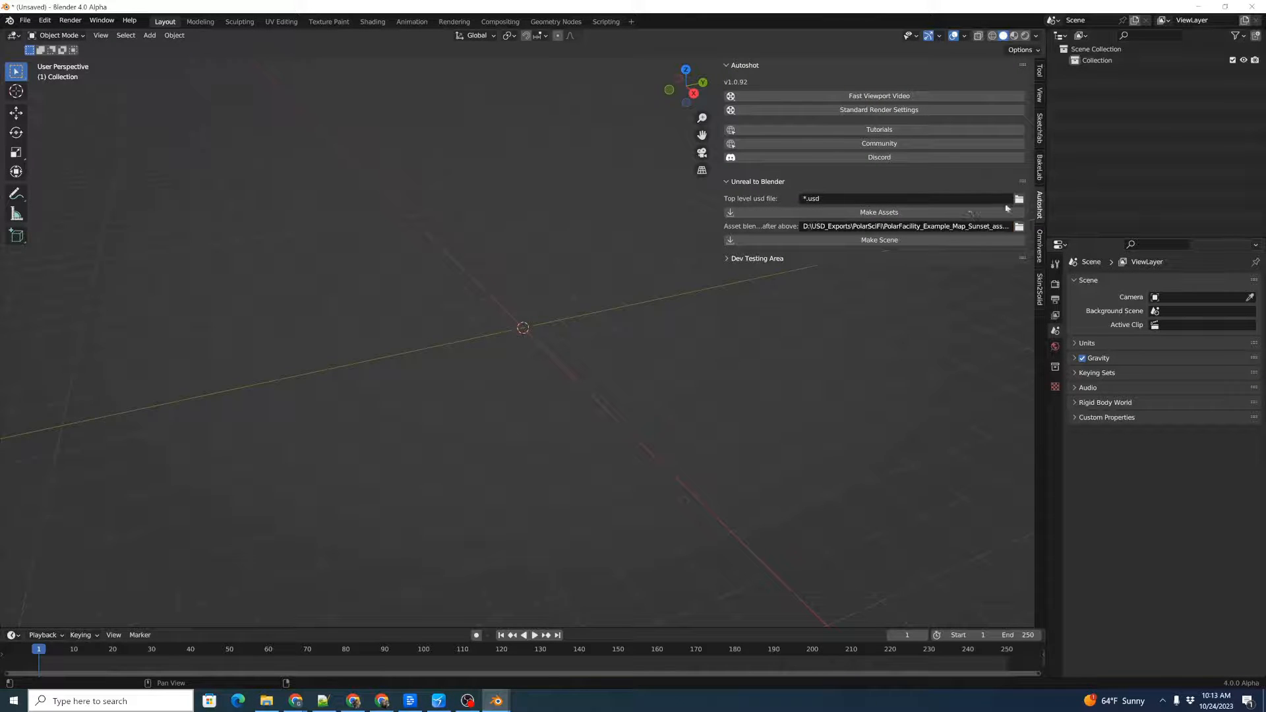
click(1018, 199)
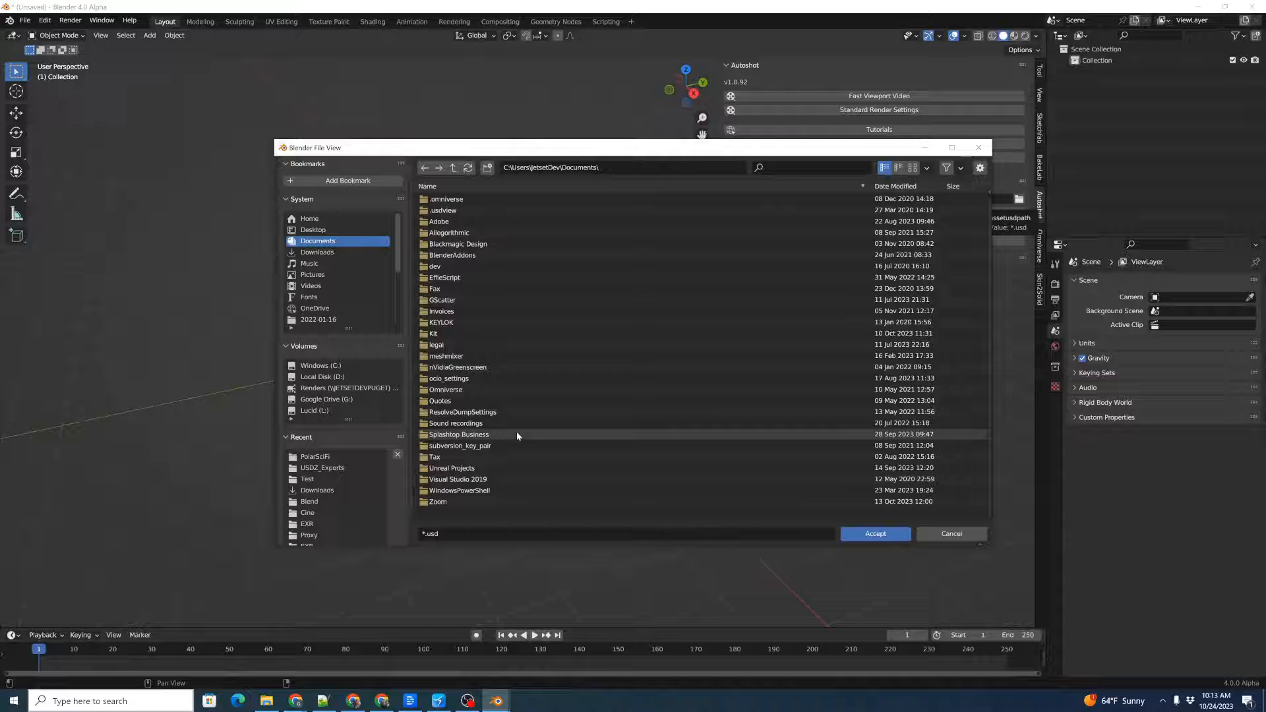
click(322, 376)
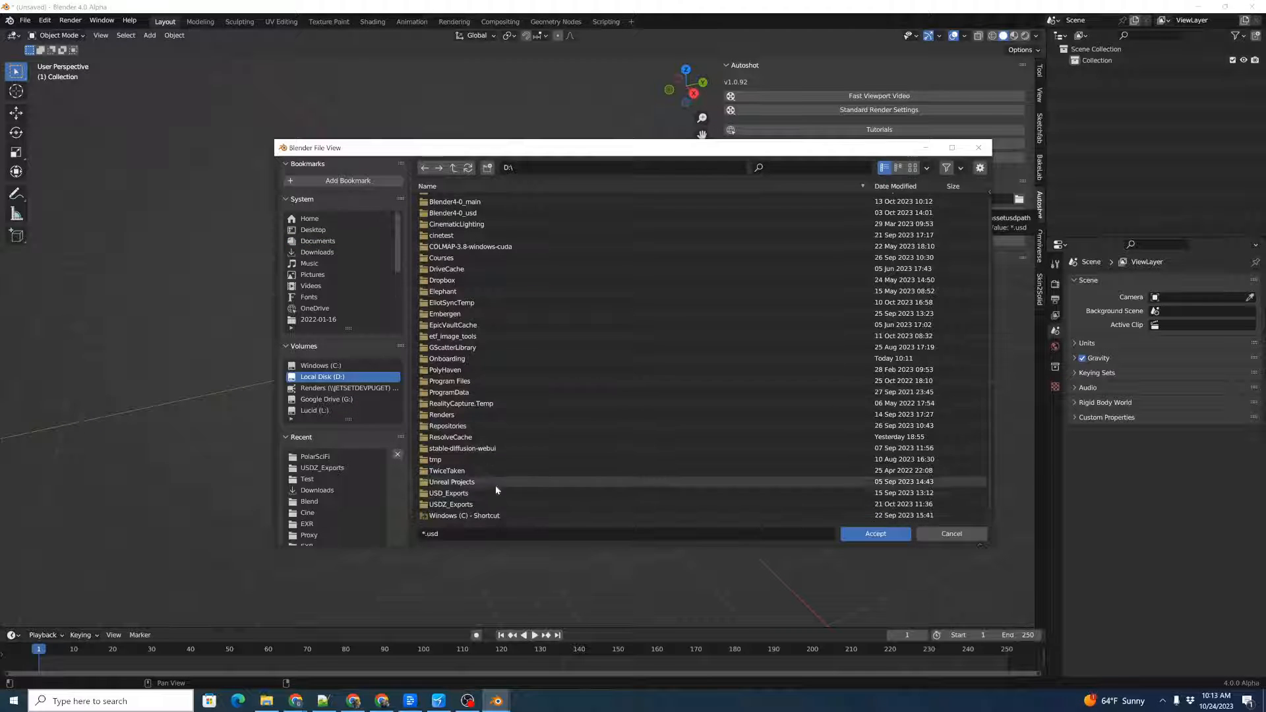
click(874, 532)
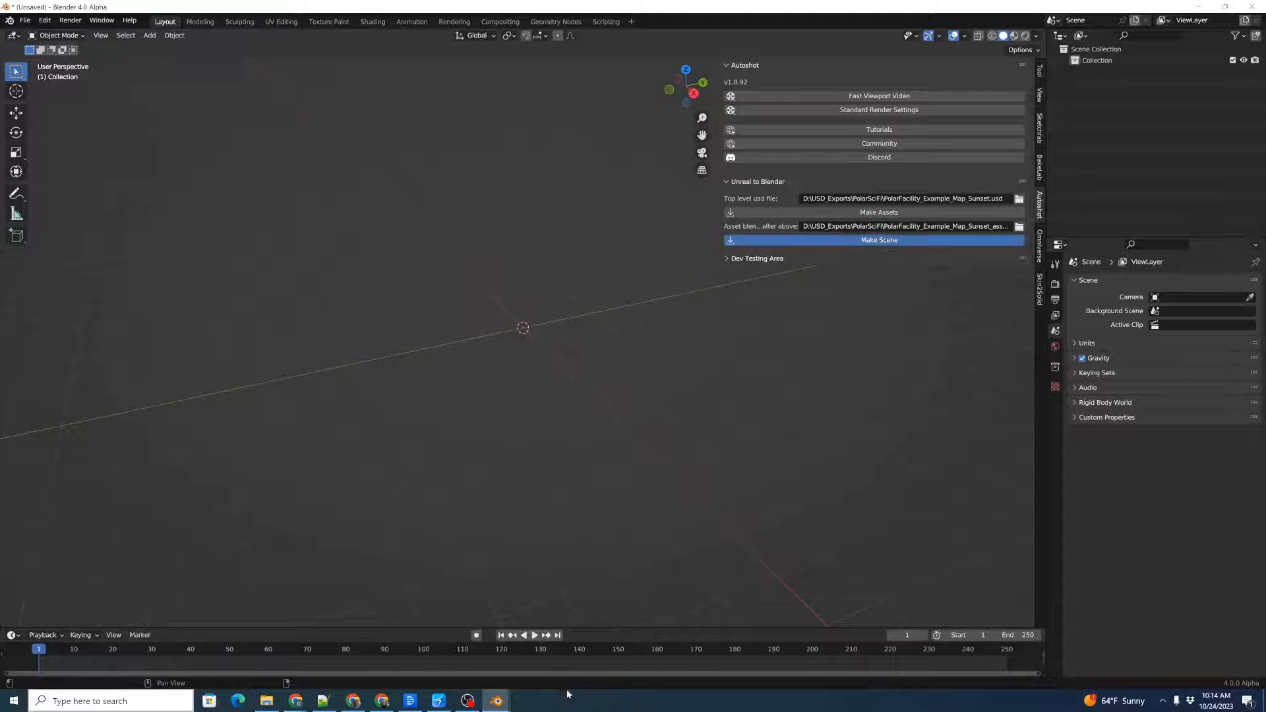
click(878, 239)
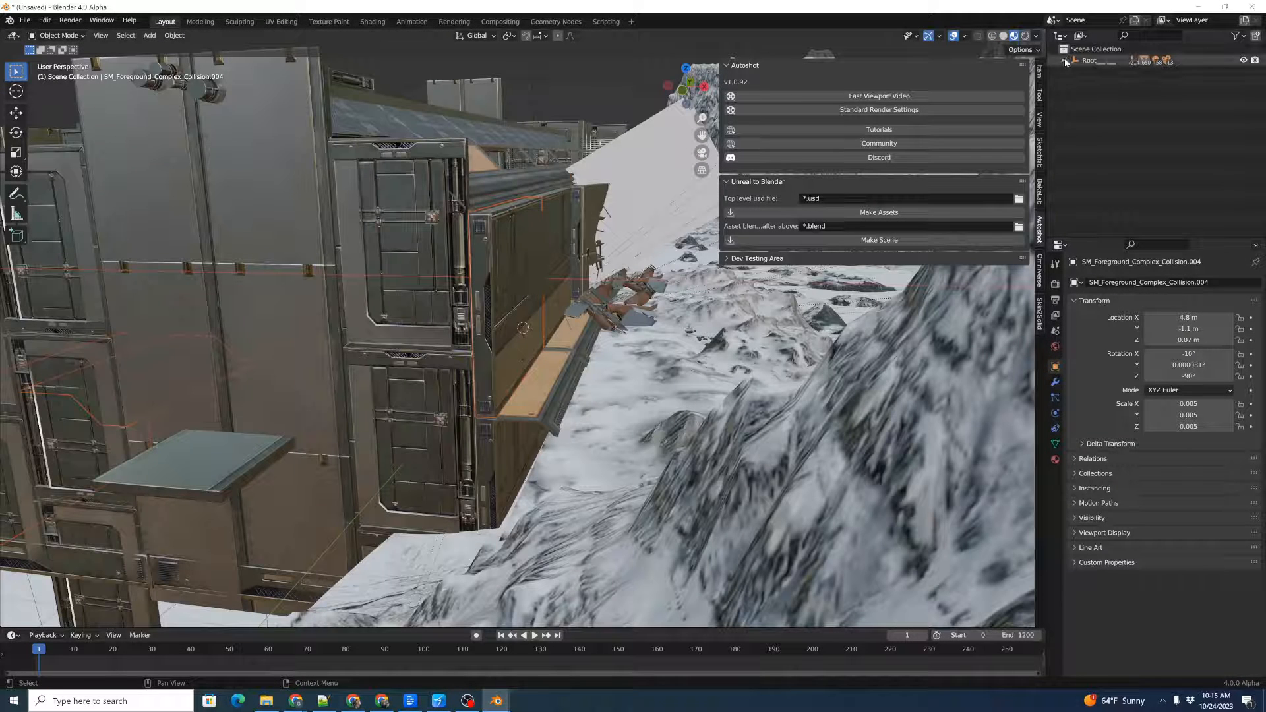
Expand Root in the Outliner to list the exterior mountain pieces and interior crate and floor groups
click(1074, 61)
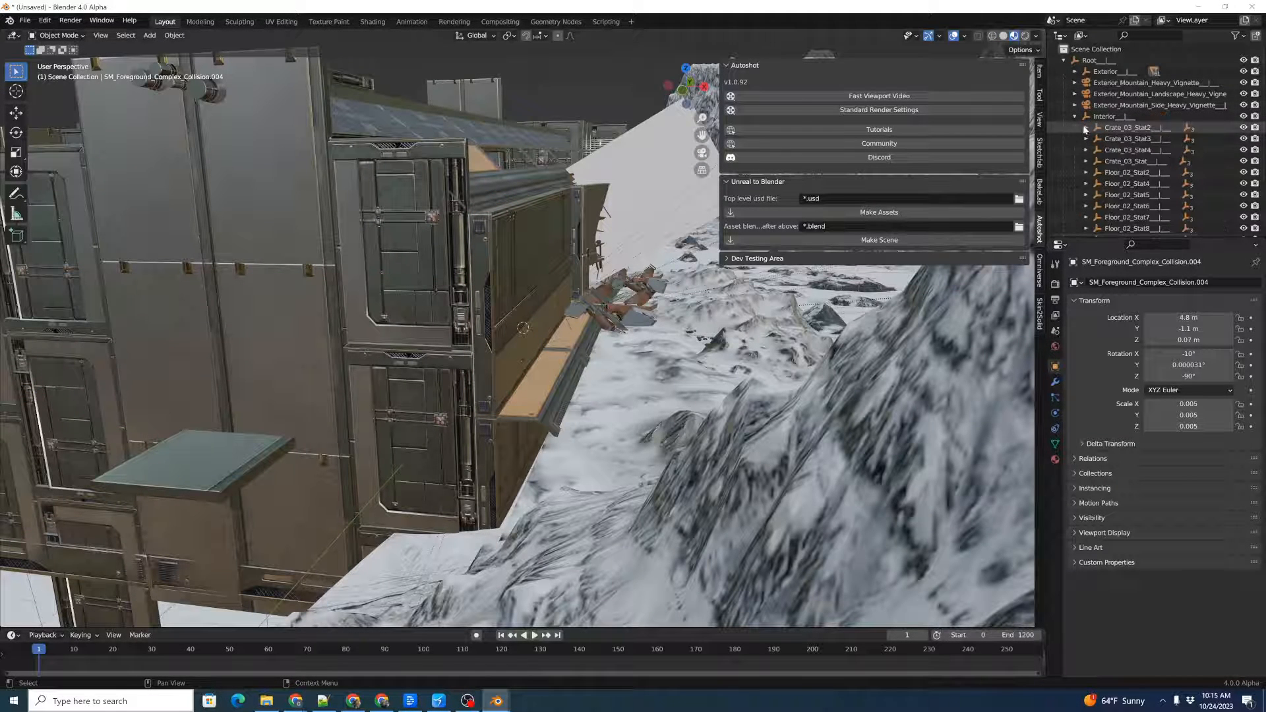